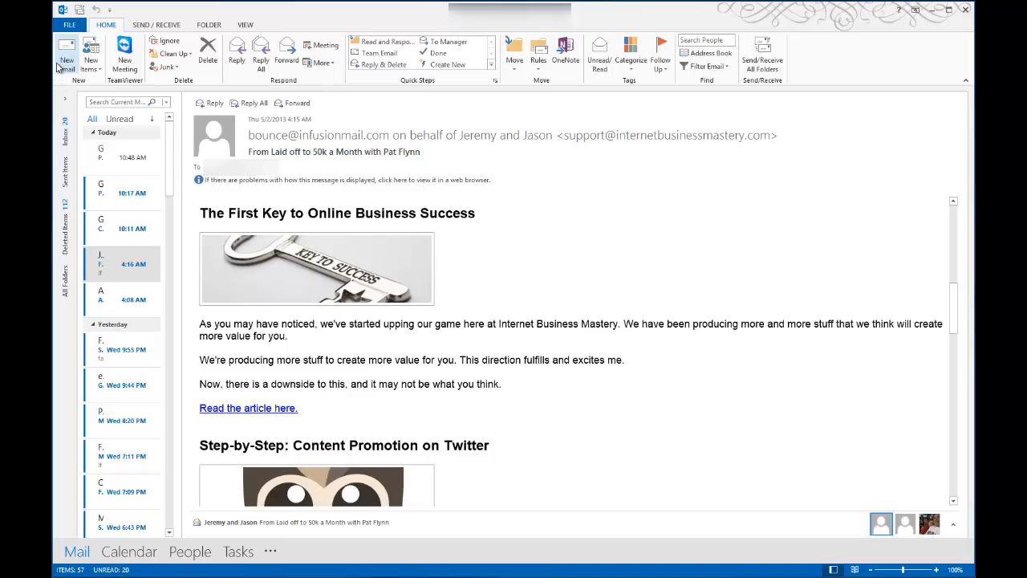
mouse_move(361, 286)
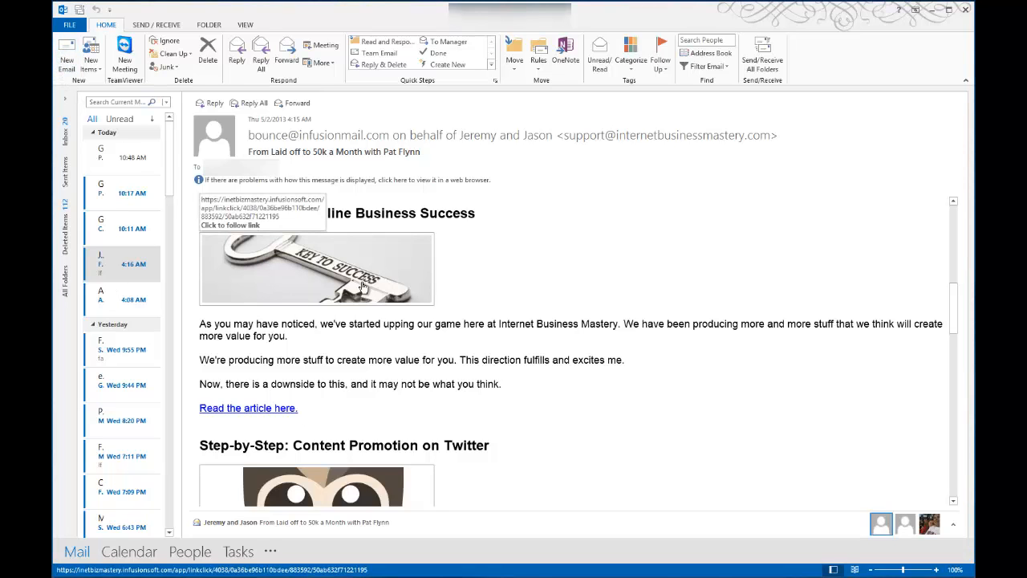
mouse_move(361, 285)
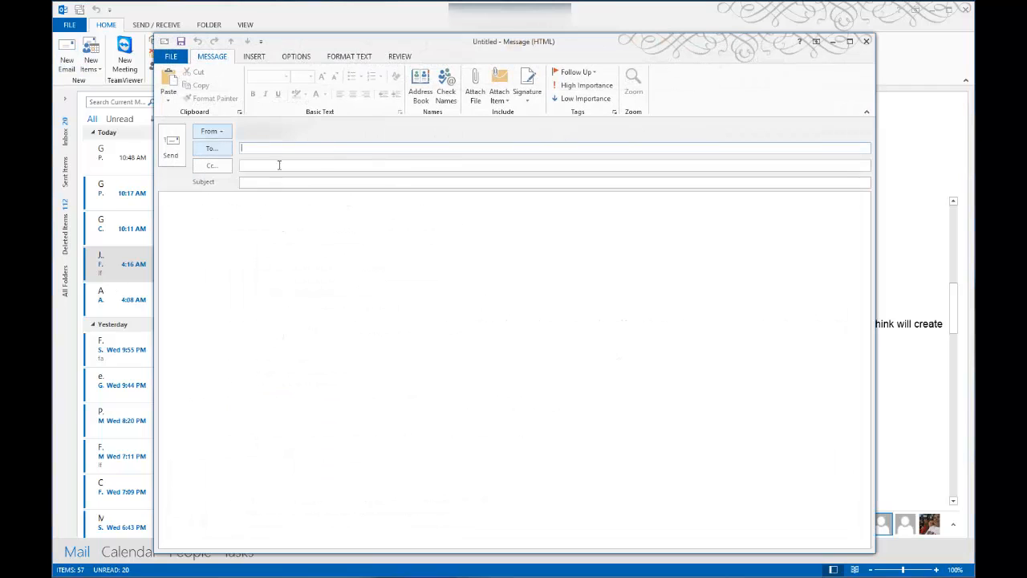
mouse_move(328, 362)
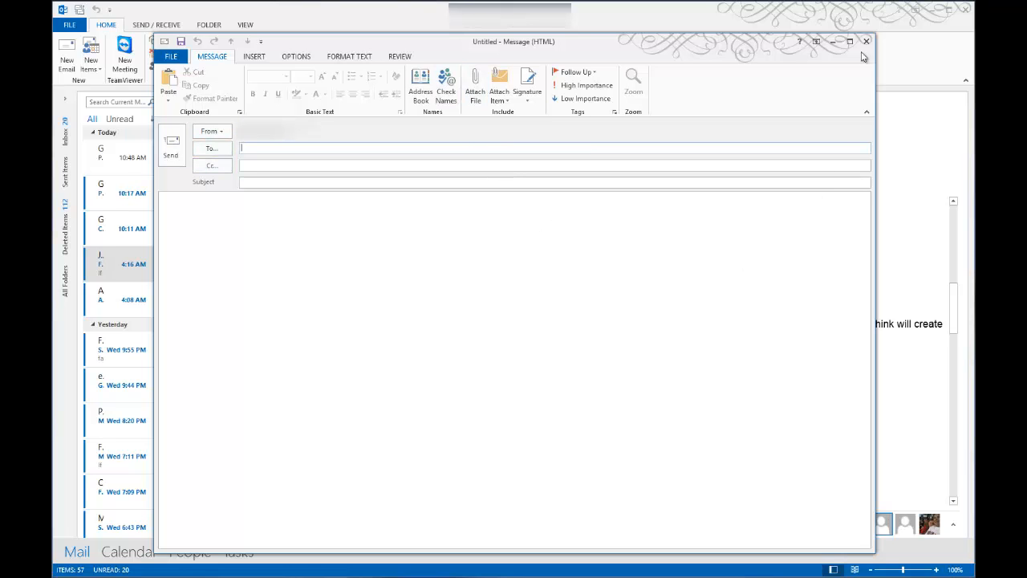
- Close the empty new message window without sending it
click(867, 43)
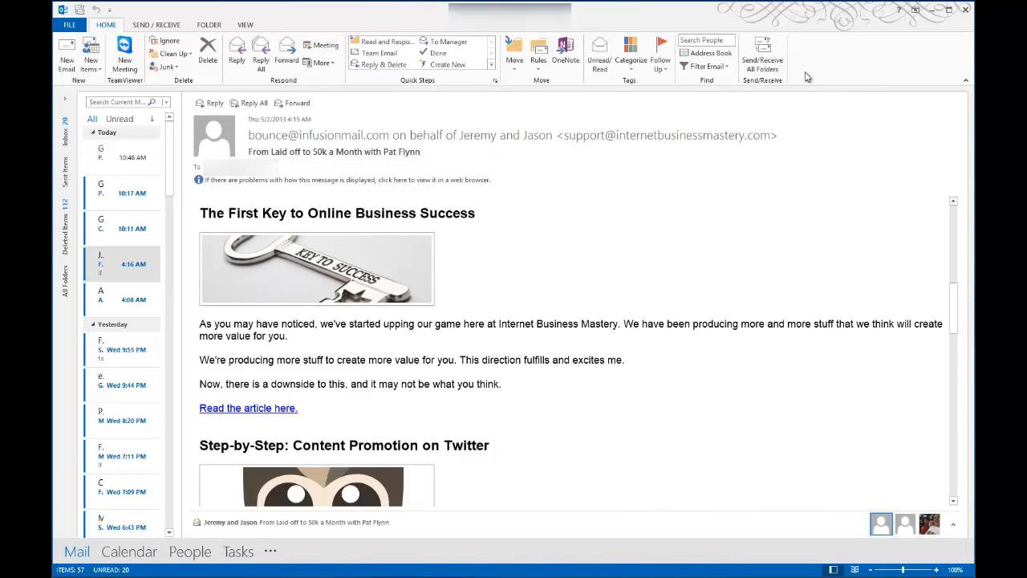
mouse_move(290, 493)
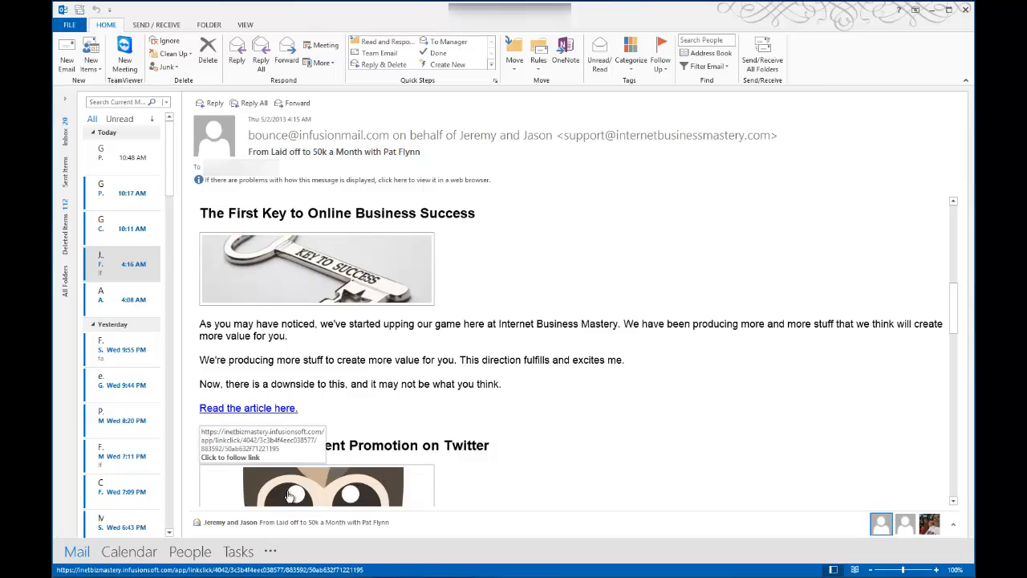
mouse_move(132, 570)
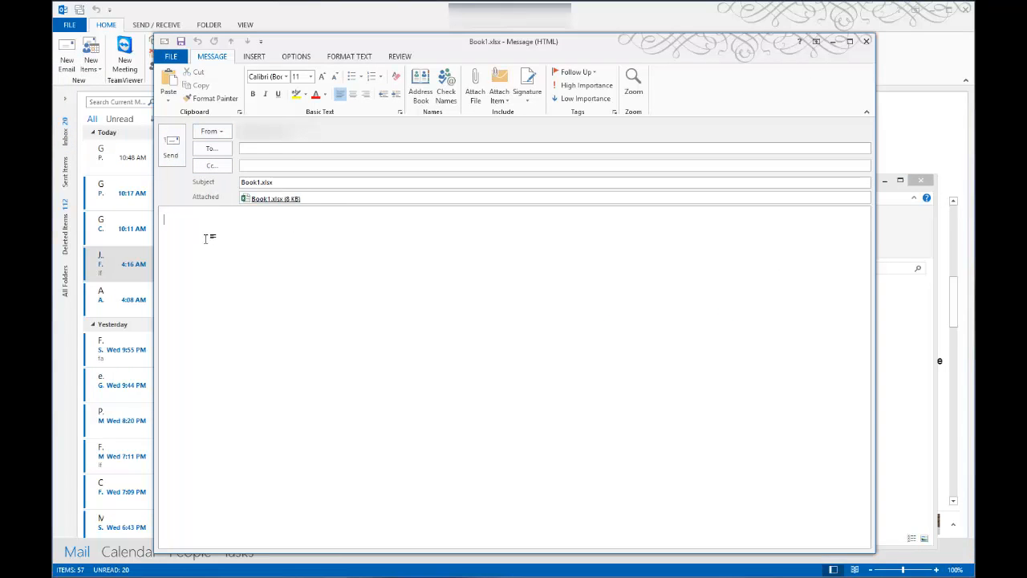
- Drop Book1.xlsx onto the inbox to open a new message with it attached
click(313, 148)
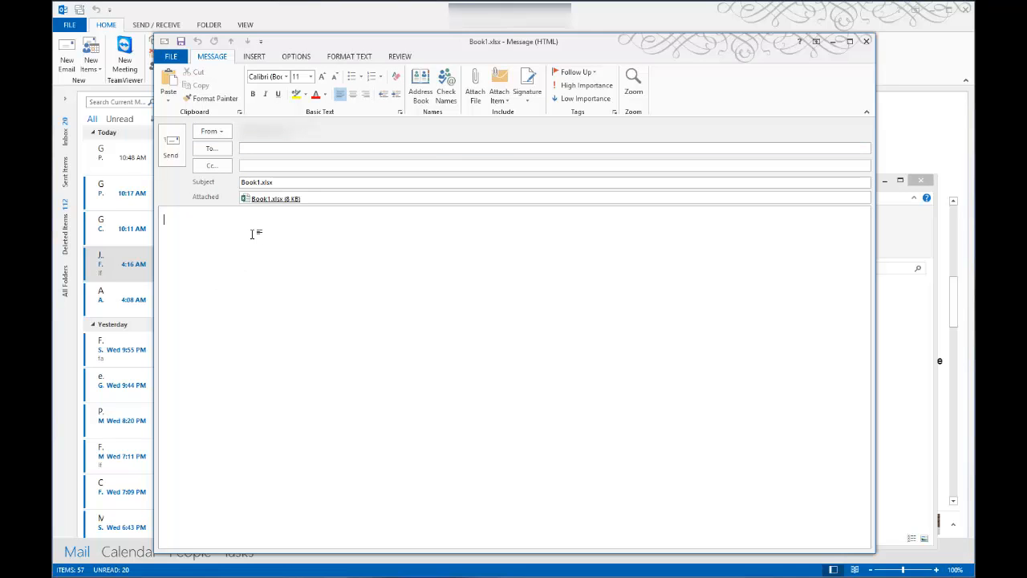
mouse_move(325, 255)
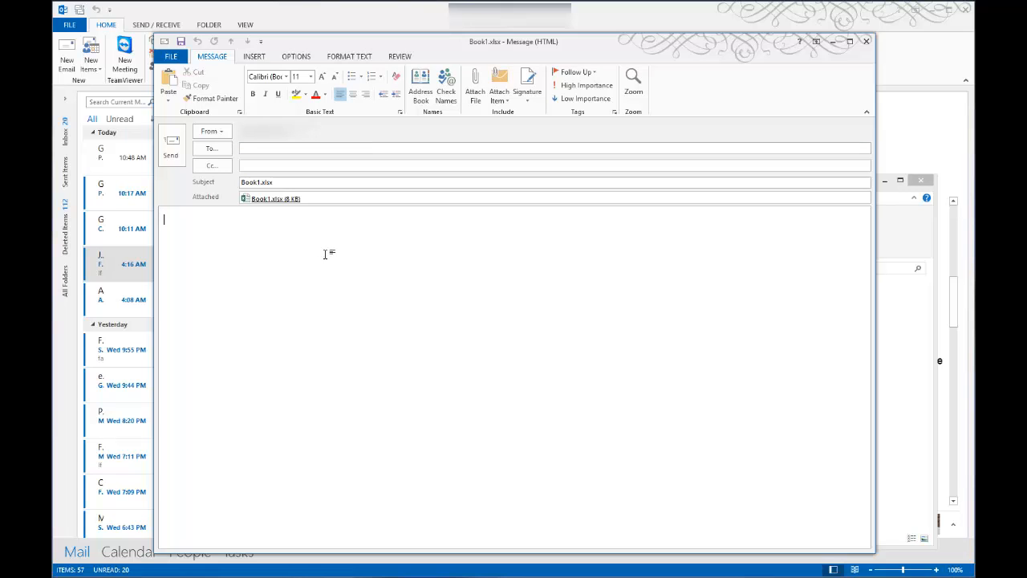